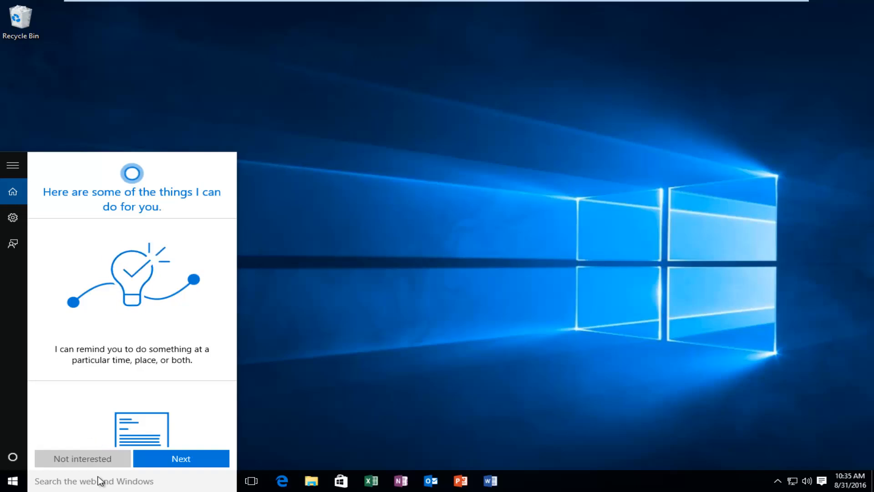
- Search 'memory dia' and launch Windows Memory Diagnostic from the results
type("memory dia")
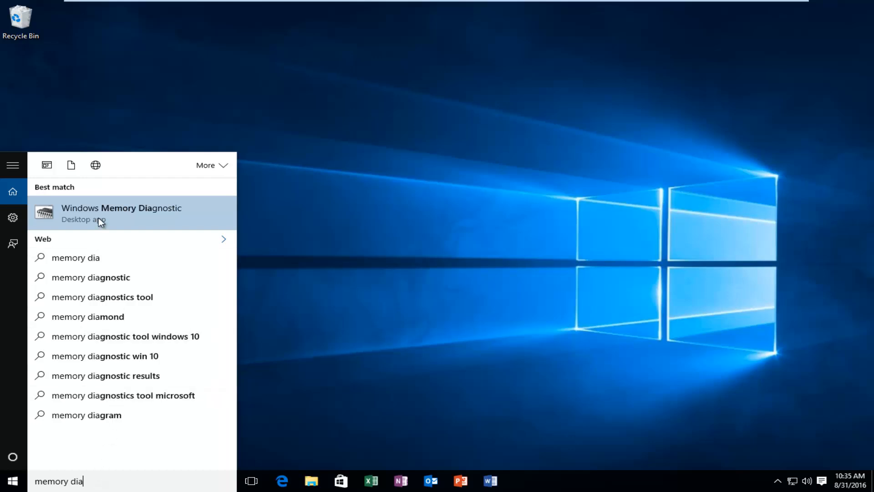
mouse_move(110, 217)
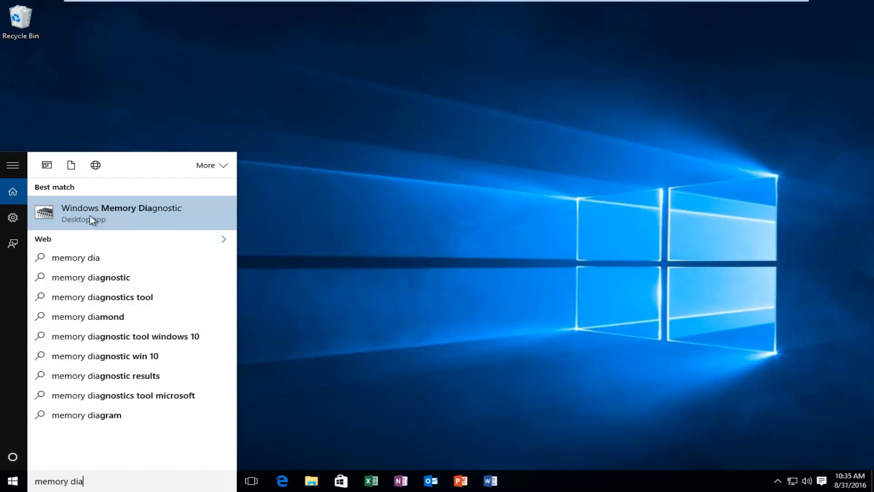
left_click(121, 213)
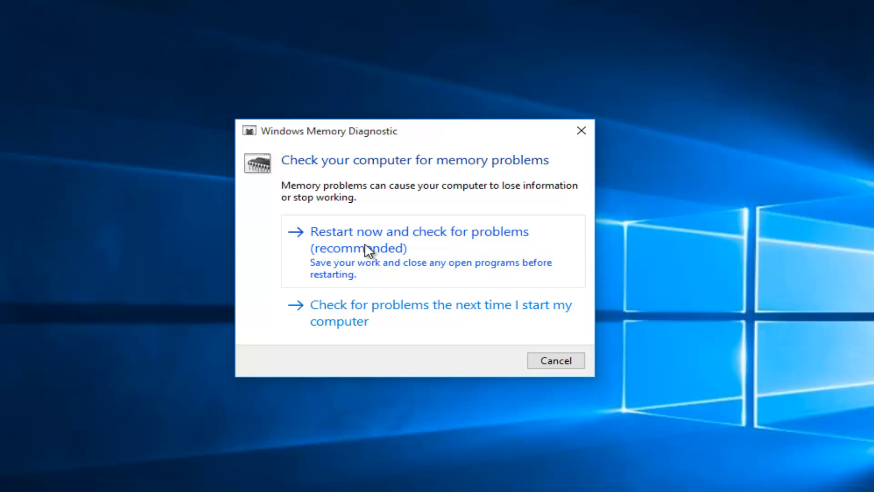
- Choose 'Restart now and check for problems (recommended)' in Windows Memory Diagnostic
left_click(417, 240)
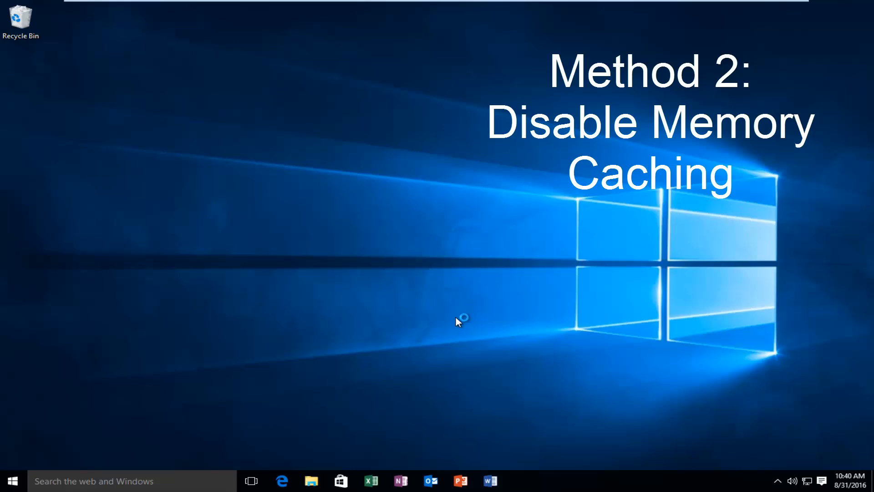
mouse_move(117, 476)
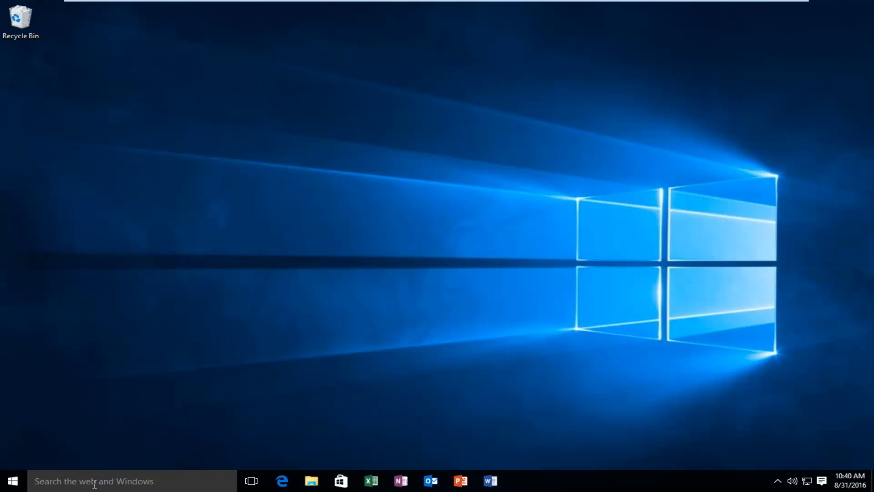
- Search for 'device manager' and open Device Manager
type("device manager")
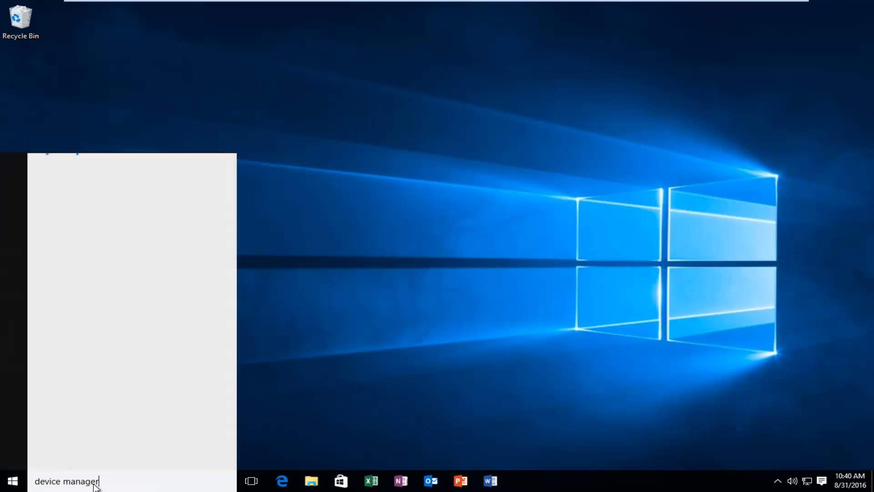
key("Enter")
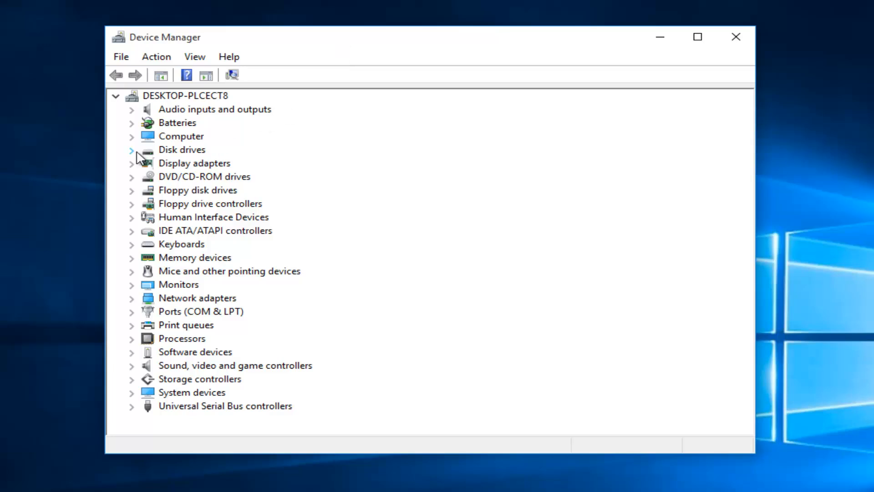
- Expand Disk drives and open the VMware Virtual S SCSI Disk Device properties
left_click(131, 149)
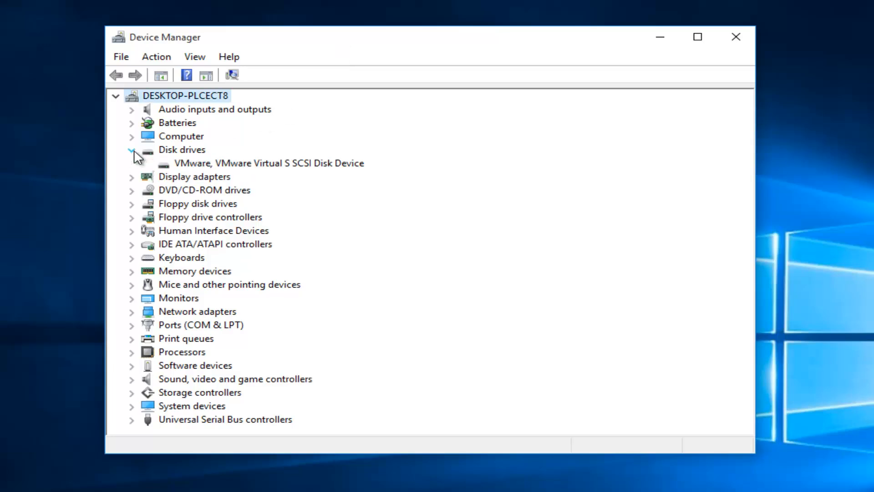
left_click(269, 163)
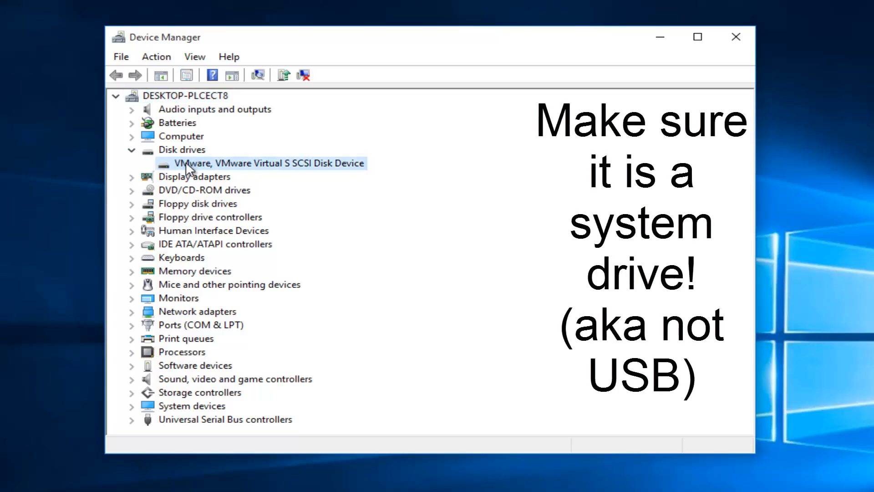
double_click(268, 163)
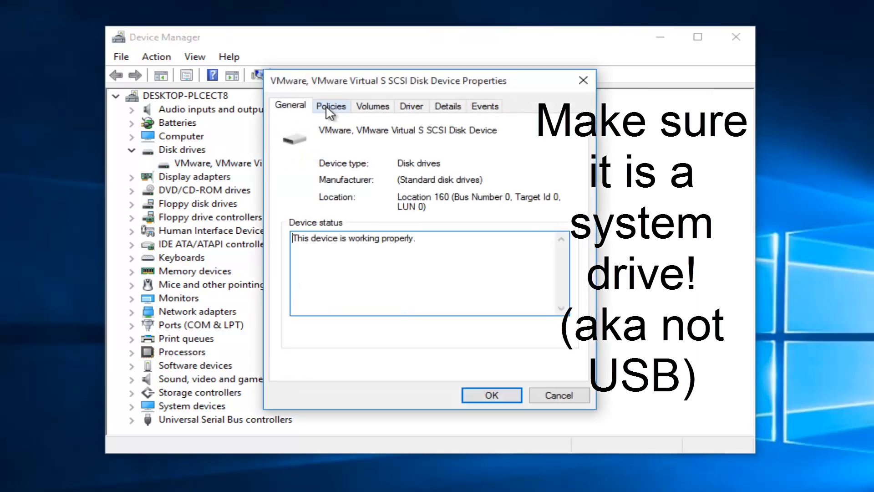
- Set the virtual disk's removal policy to Quick removal and apply it with OK
left_click(331, 106)
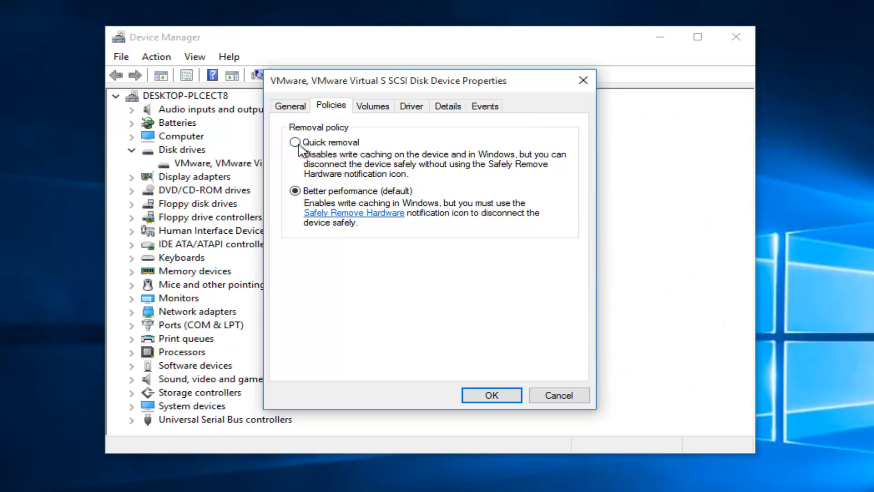
left_click(295, 142)
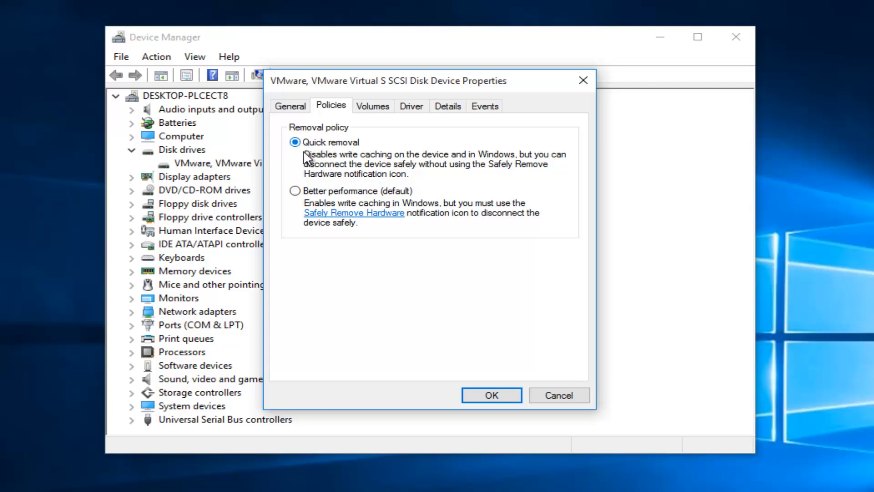
left_click(490, 394)
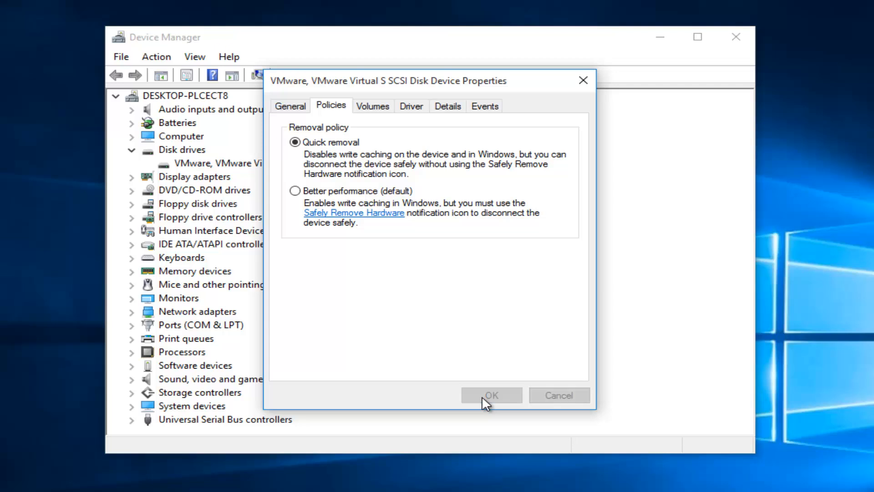
left_click(490, 394)
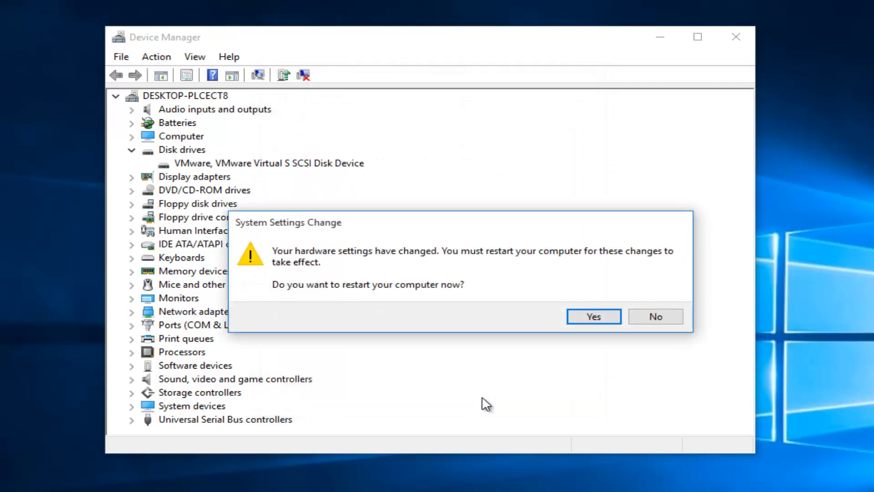
mouse_move(273, 233)
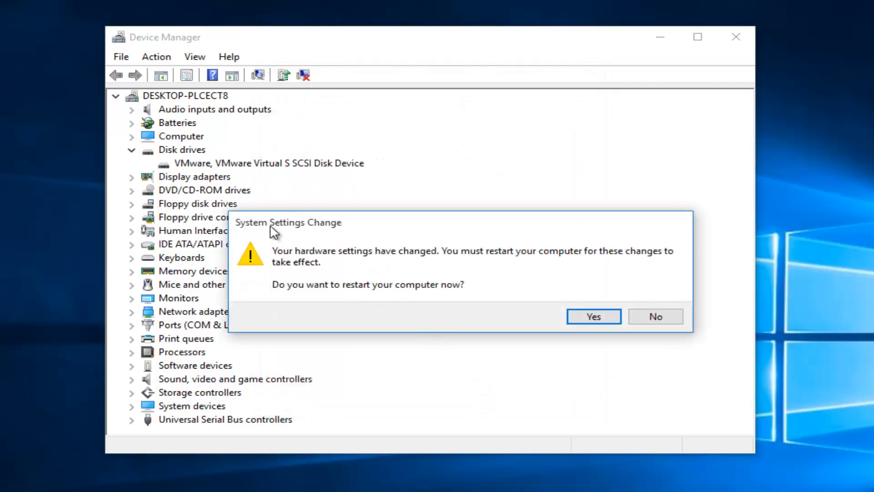
mouse_move(424, 259)
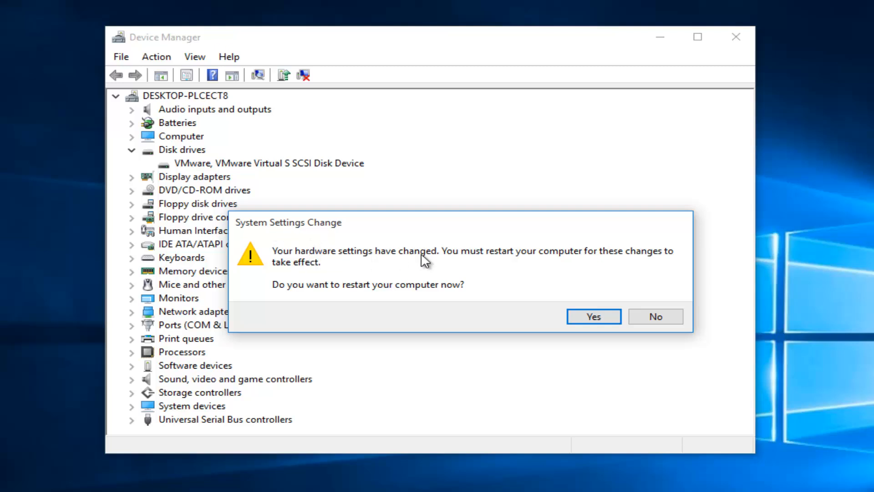
mouse_move(638, 262)
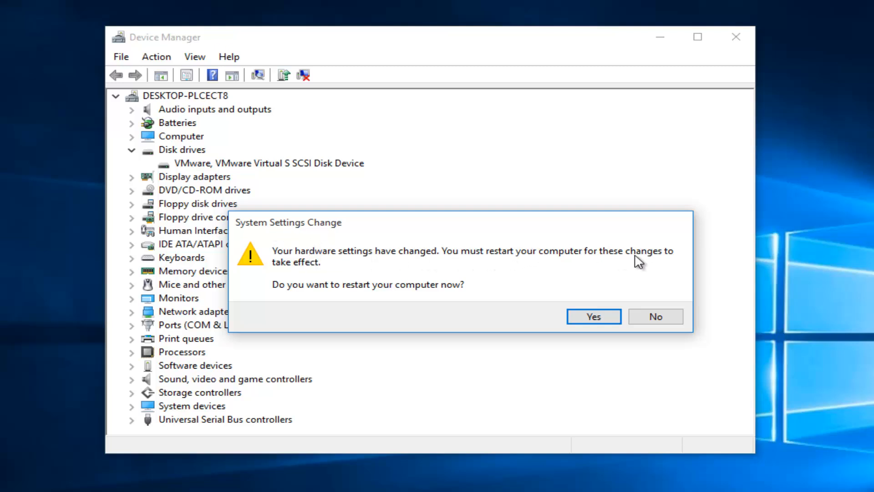
mouse_move(357, 298)
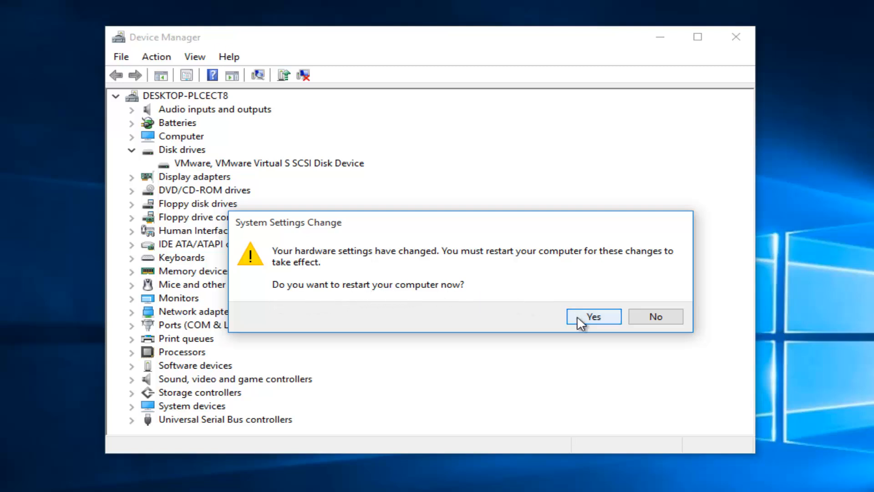
- Accept the System Settings Change prompt to restart the PC now
left_click(592, 316)
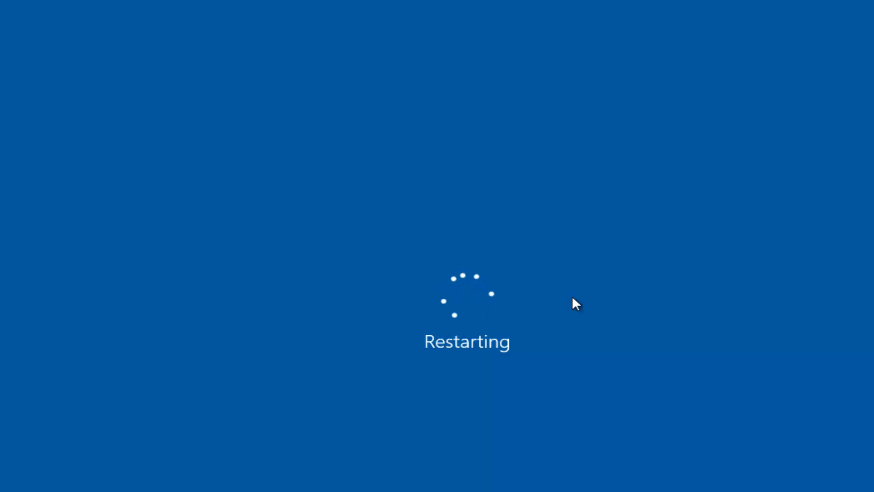